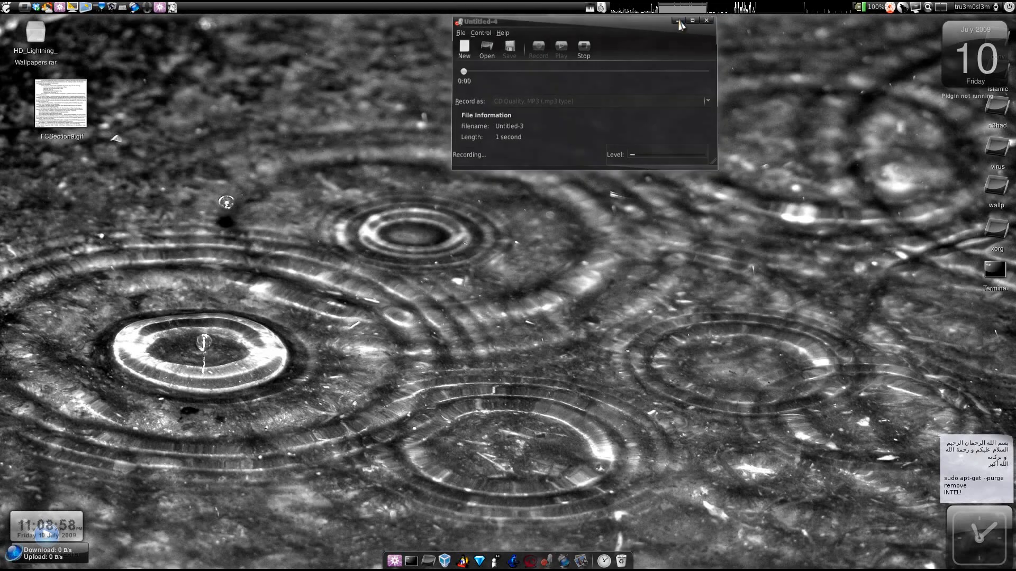
- Minimize the sound recorder window to clear the desktop
left_click(678, 21)
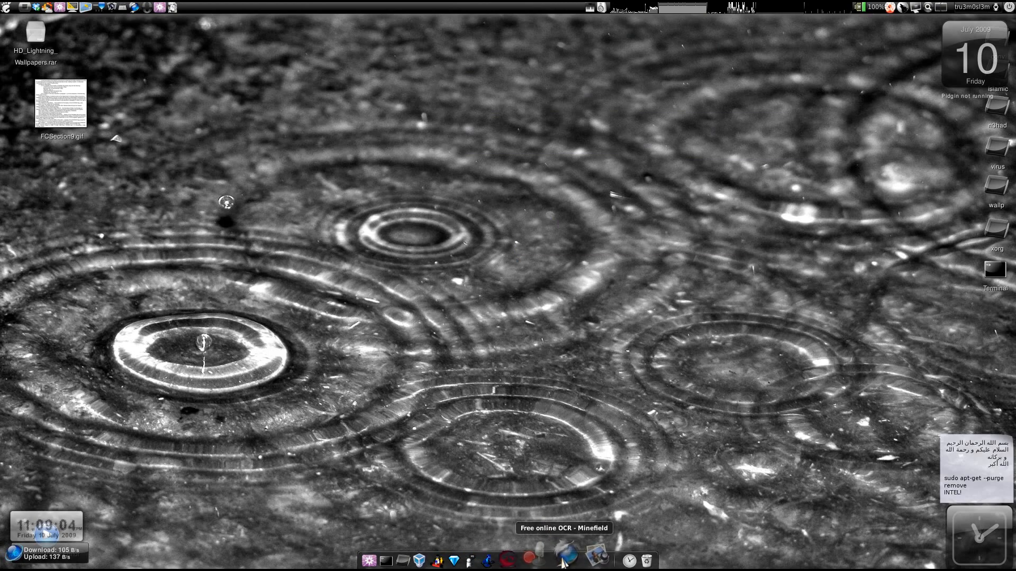
left_click(566, 557)
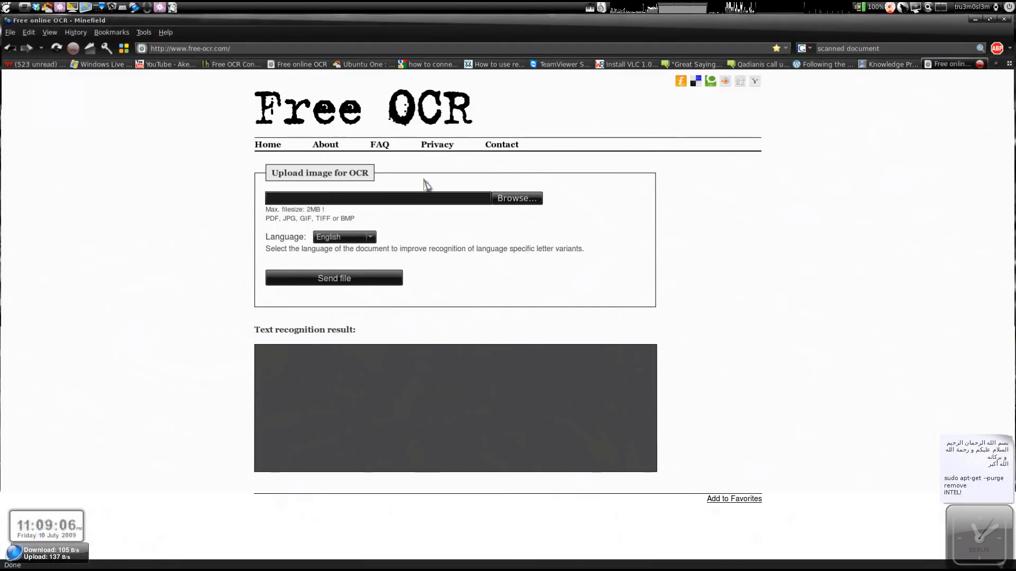
mouse_move(347, 110)
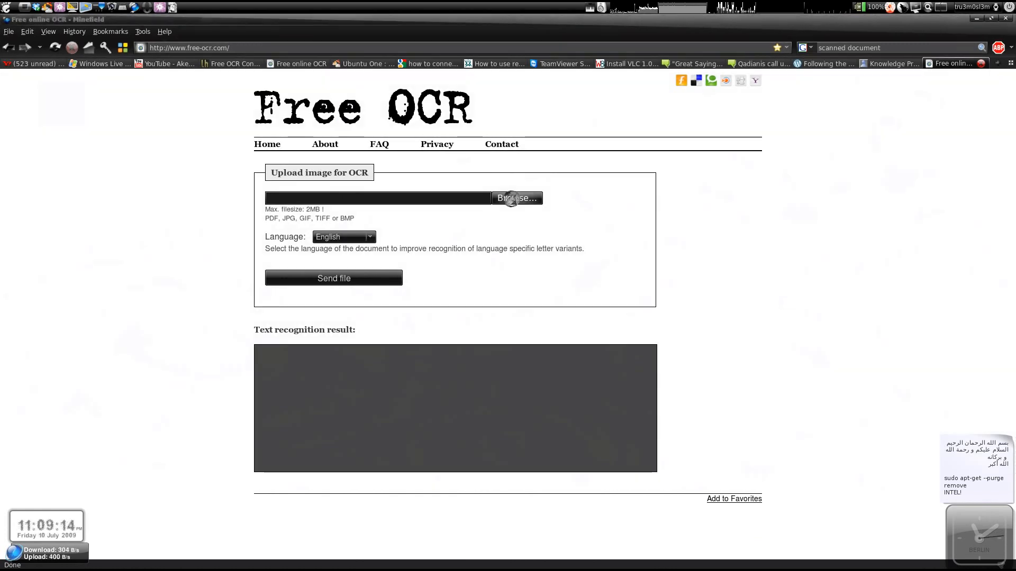
left_click(516, 198)
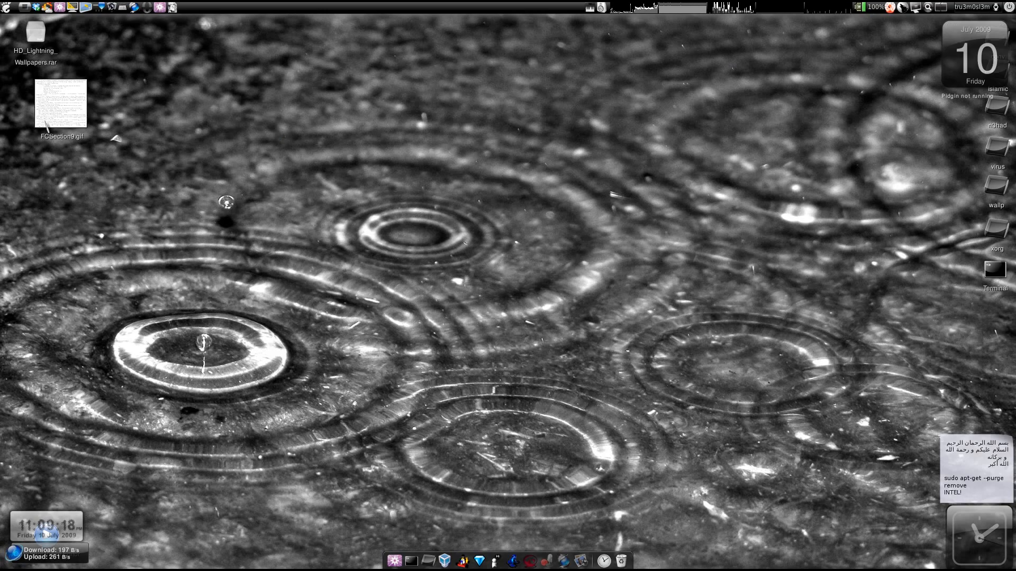
- View FCSection9.gif in Eye of GNOME, zooming in and out, then close it
double_click(61, 104)
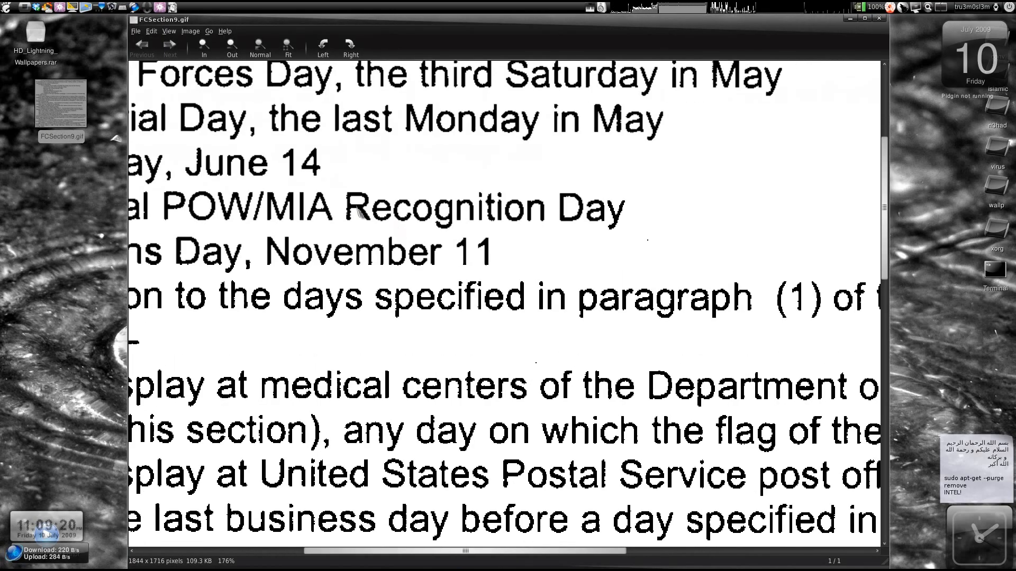
left_click(204, 45)
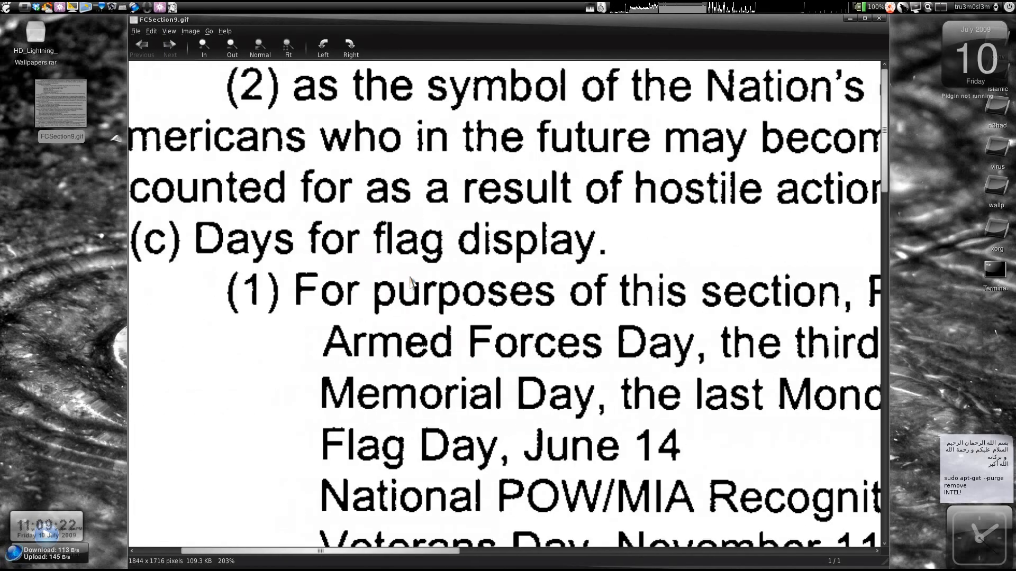
left_click(231, 47)
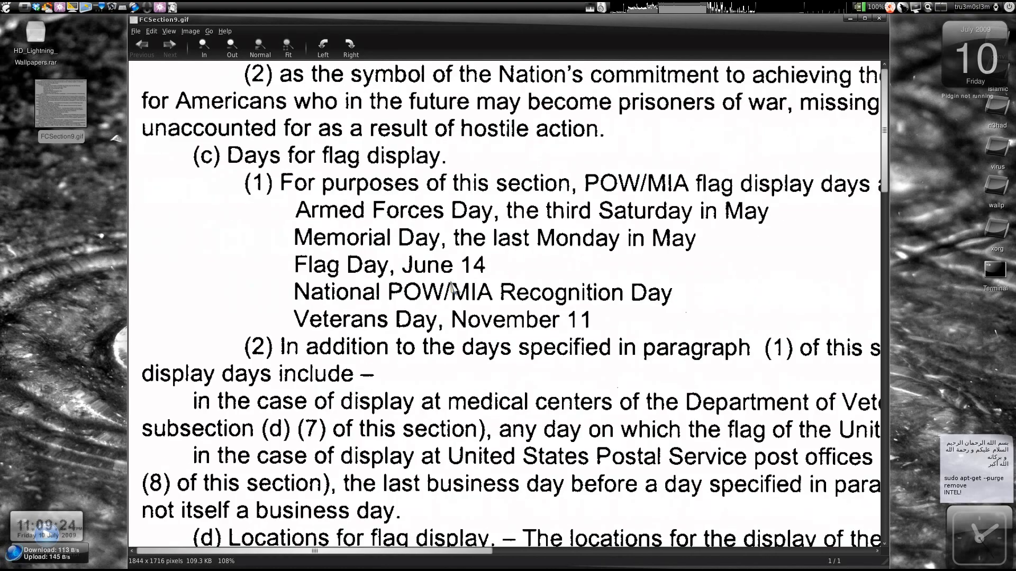
left_click(287, 49)
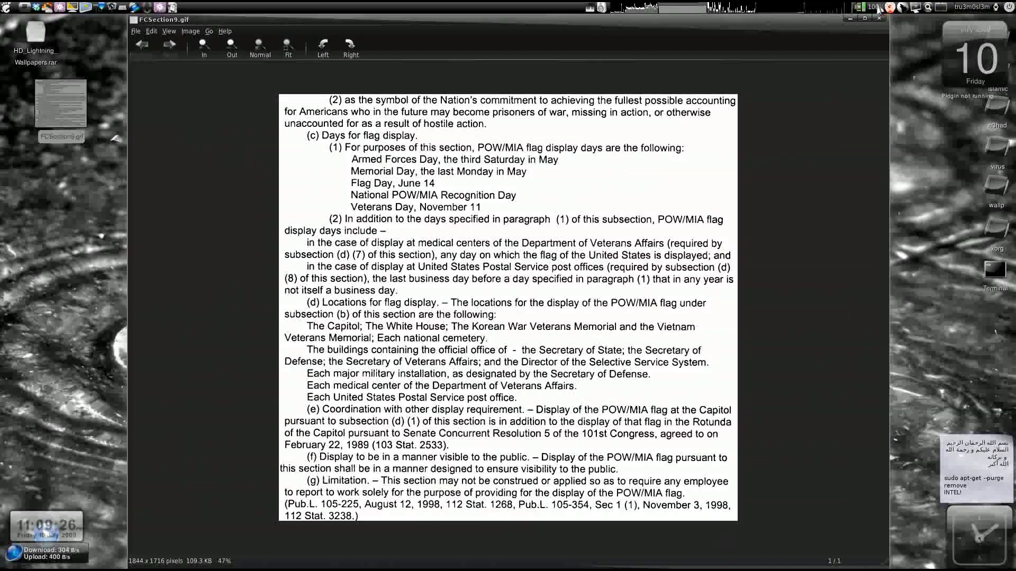
left_click(879, 17)
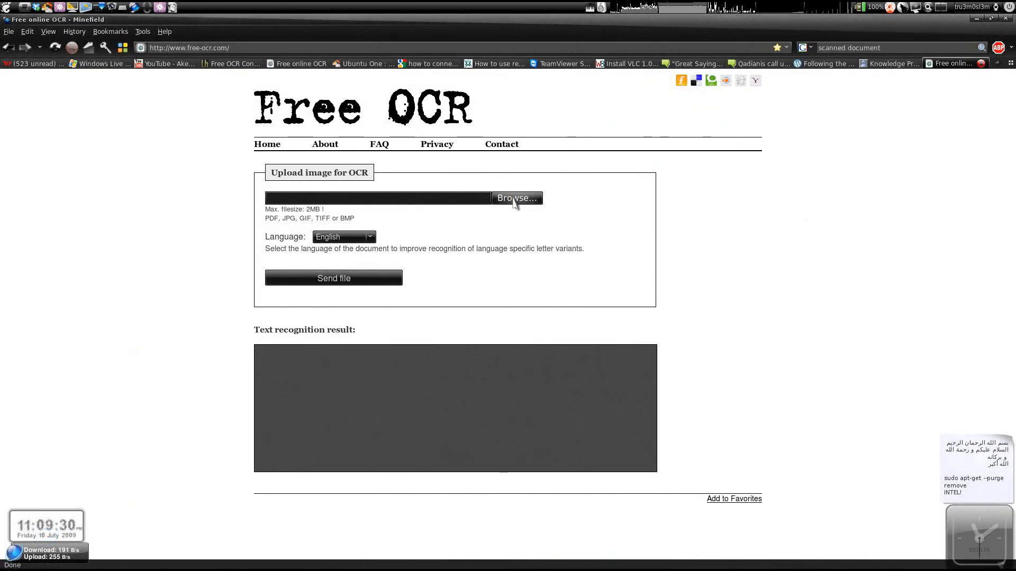
- Select FCSection9.gif from the Desktop as the upload file
left_click(516, 199)
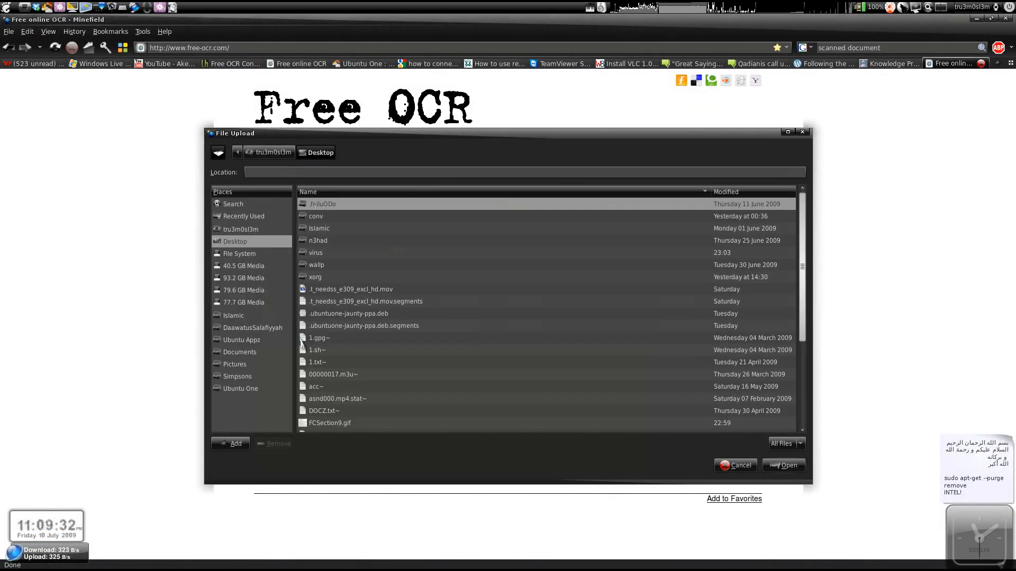
scroll("down", 3)
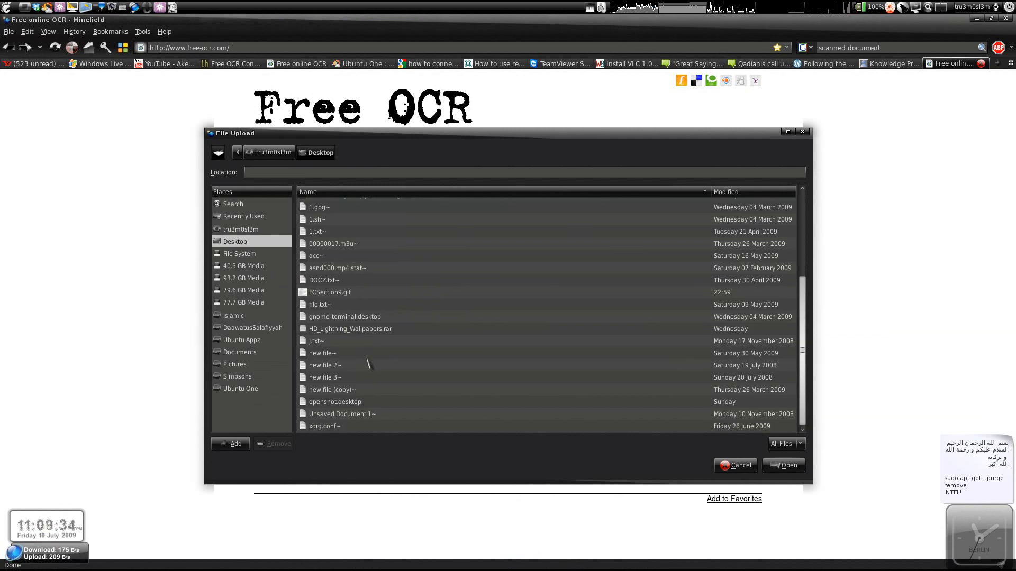
scroll("up", 3)
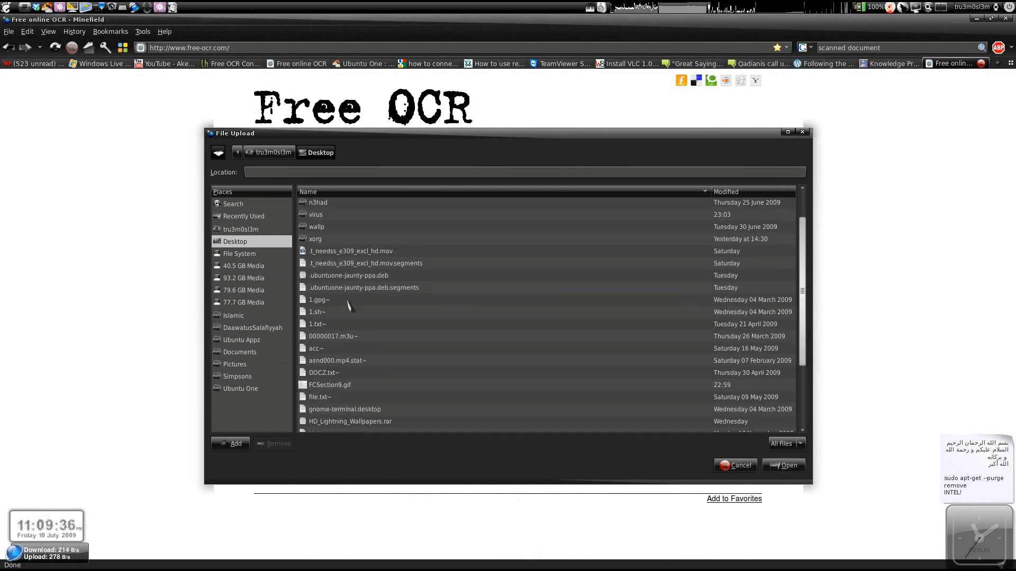
scroll("down", 3)
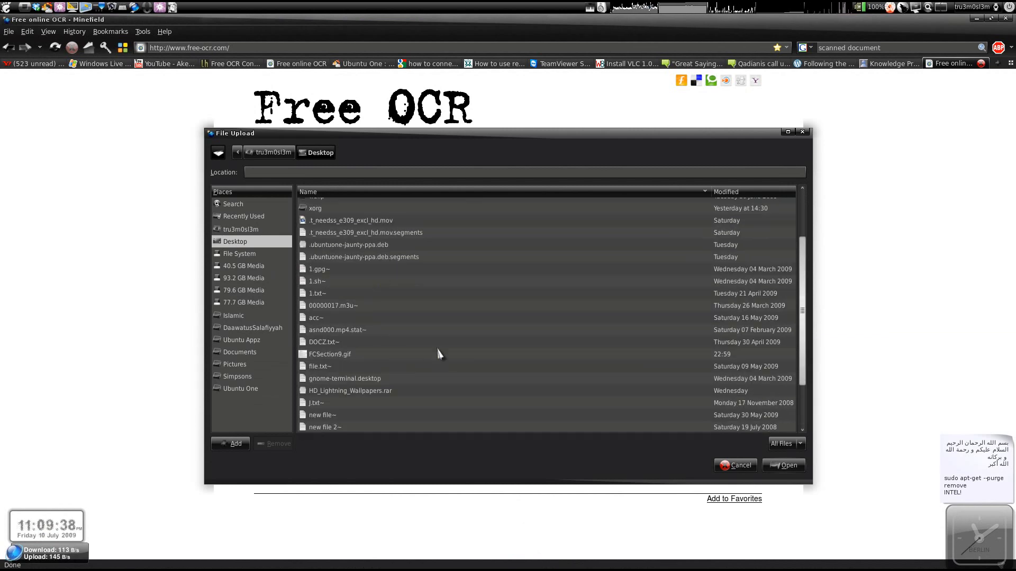
left_click(783, 465)
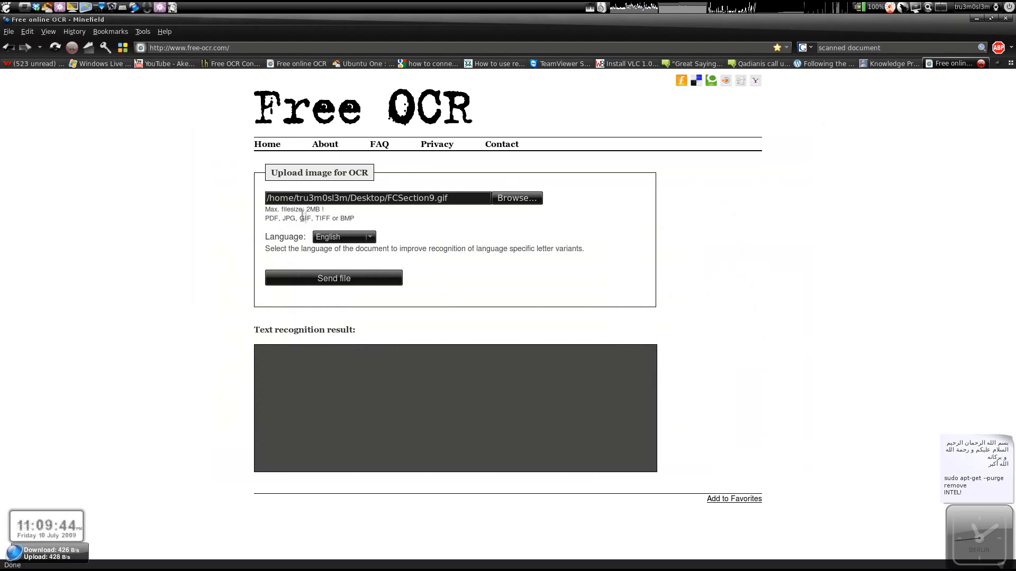
- Send FCSection9.gif to Free OCR for recognition
left_click(333, 278)
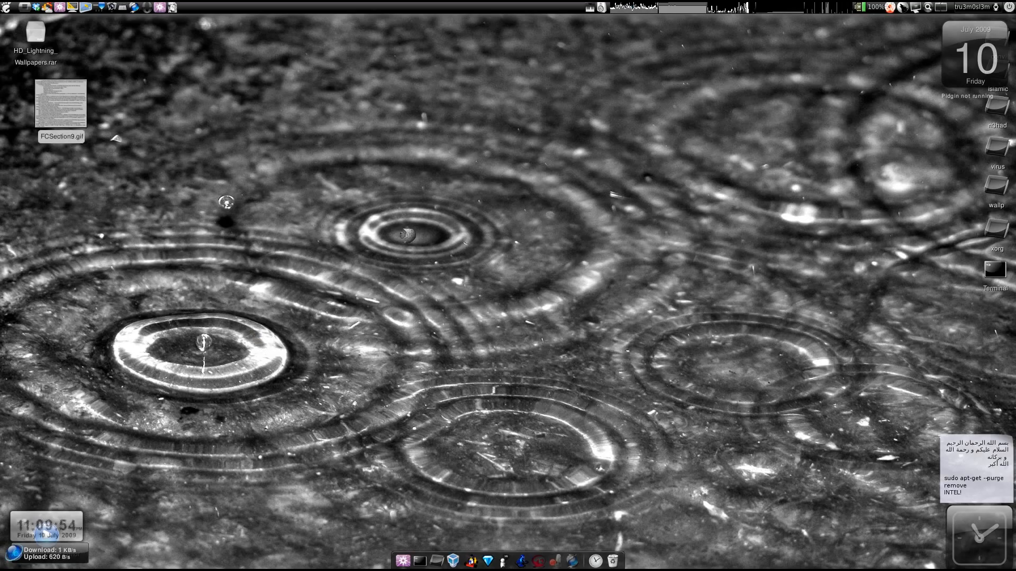
- Reopen FCSection9.gif in Eye of GNOME for comparison
double_click(61, 102)
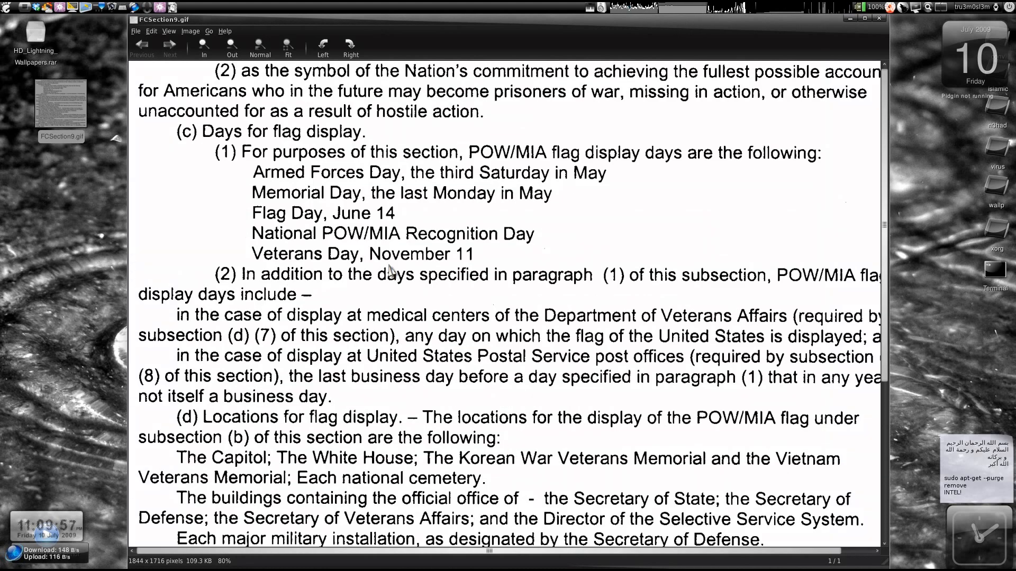
mouse_move(592, 87)
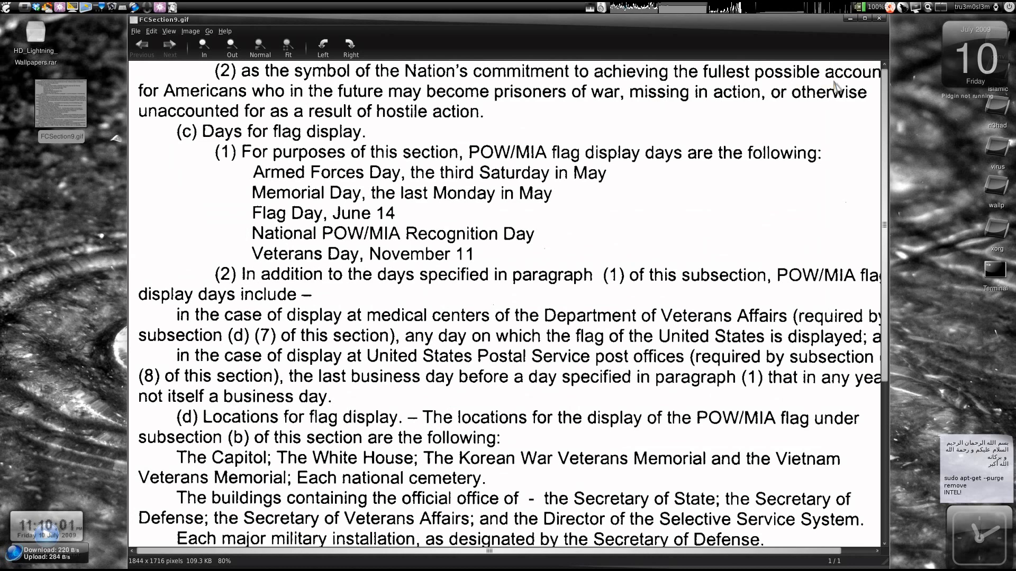
mouse_move(532, 264)
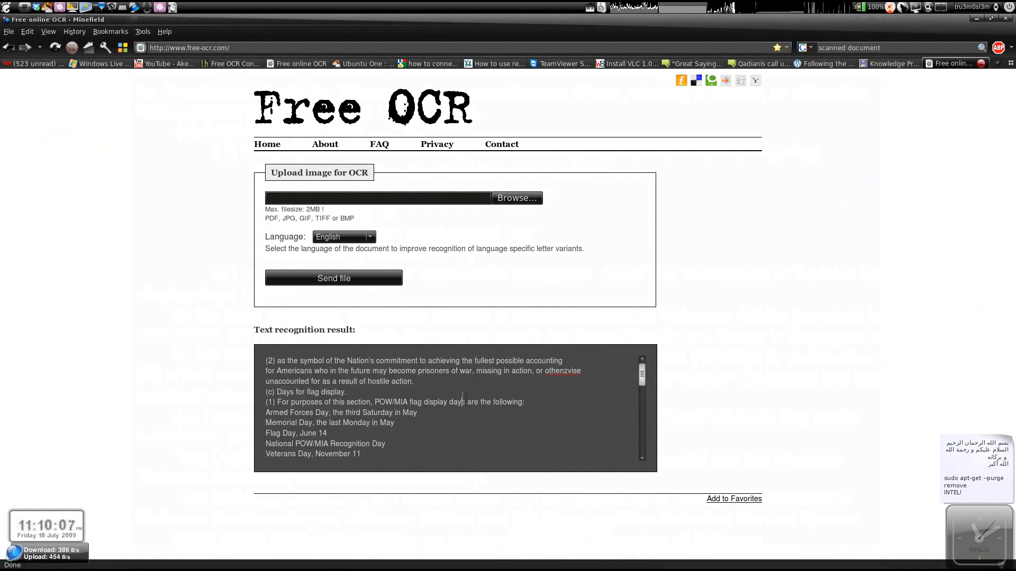
scroll("down", 3)
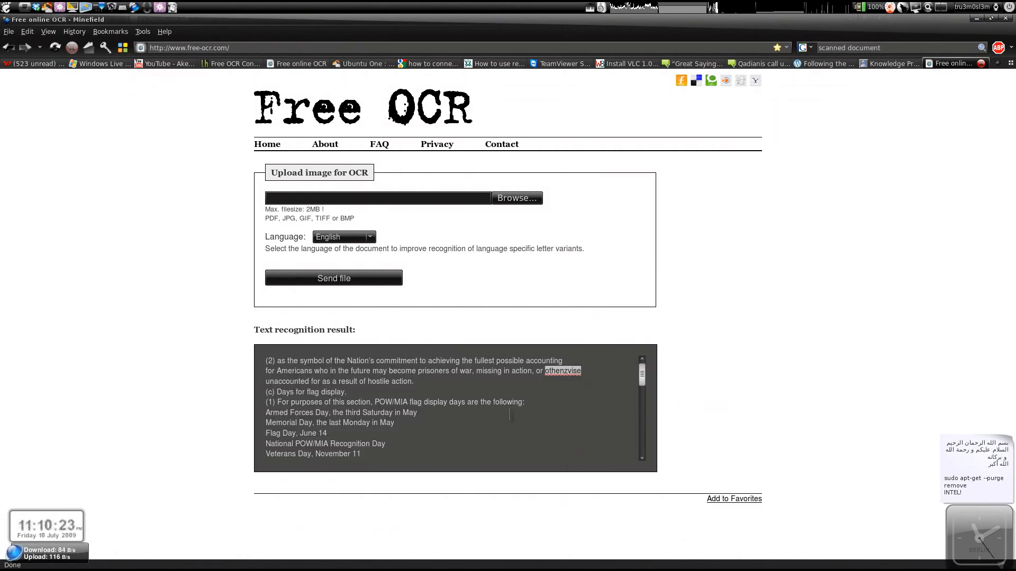
scroll("down", 3)
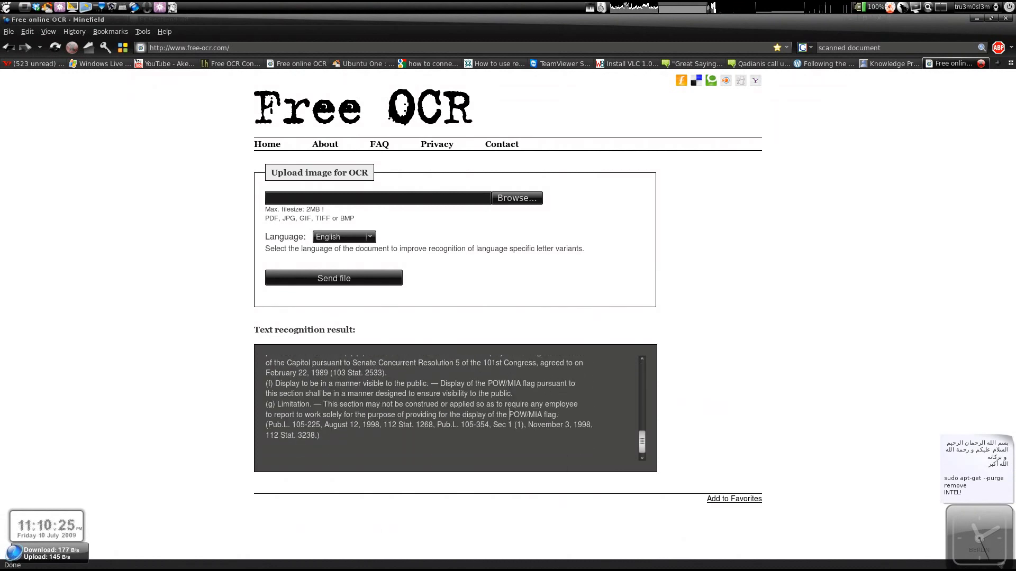
scroll("up", 3)
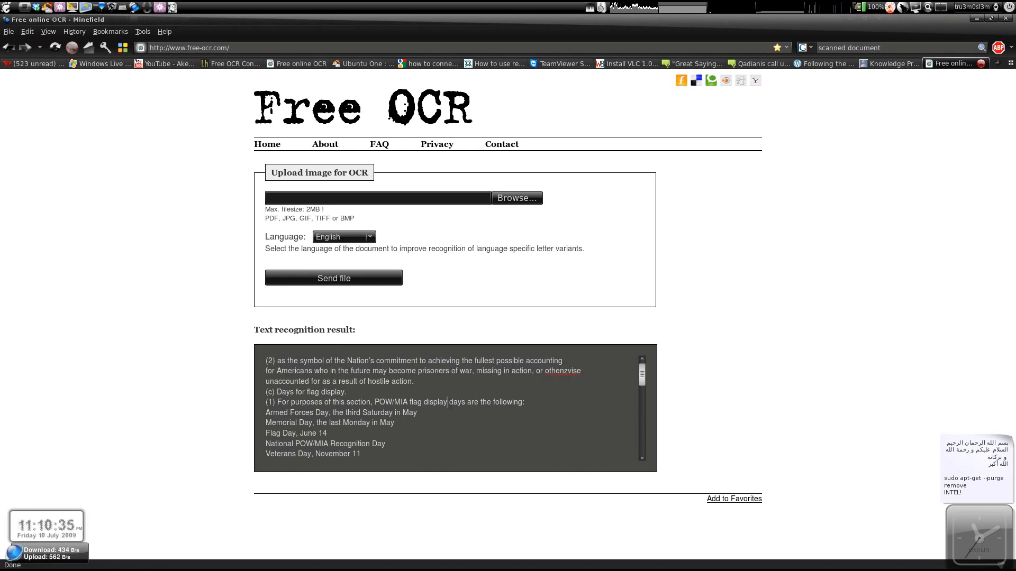
mouse_move(497, 549)
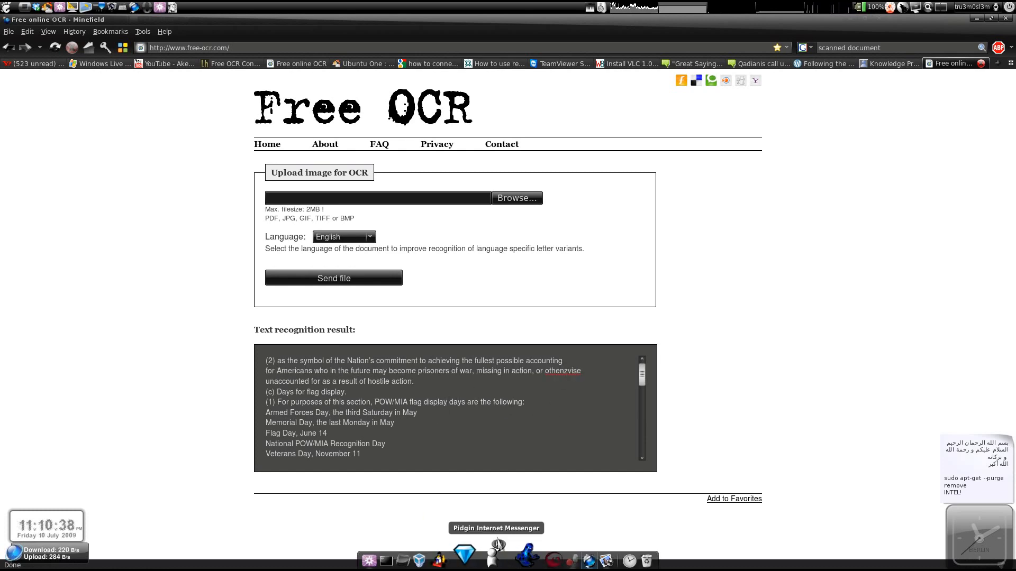
mouse_move(72, 115)
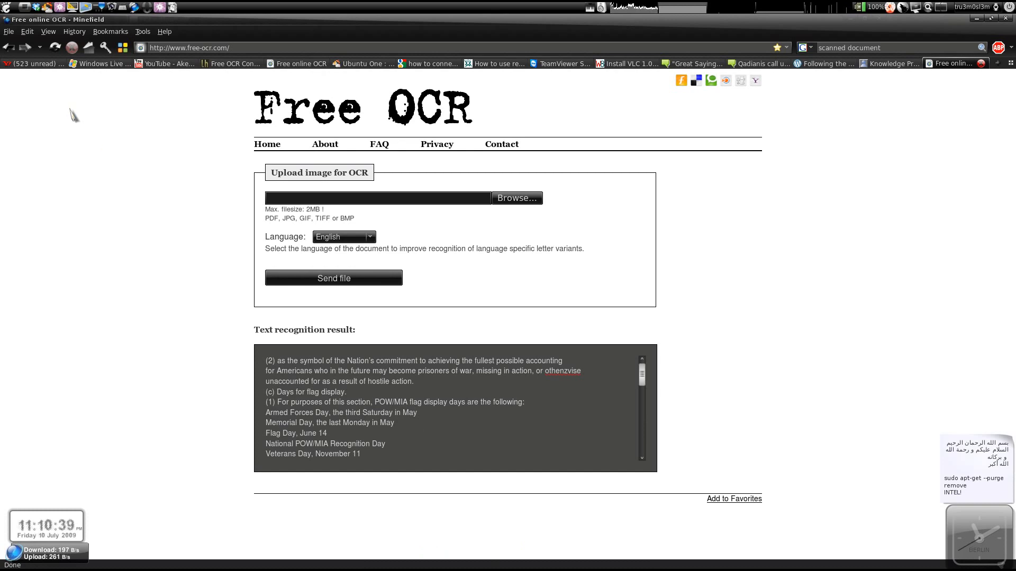